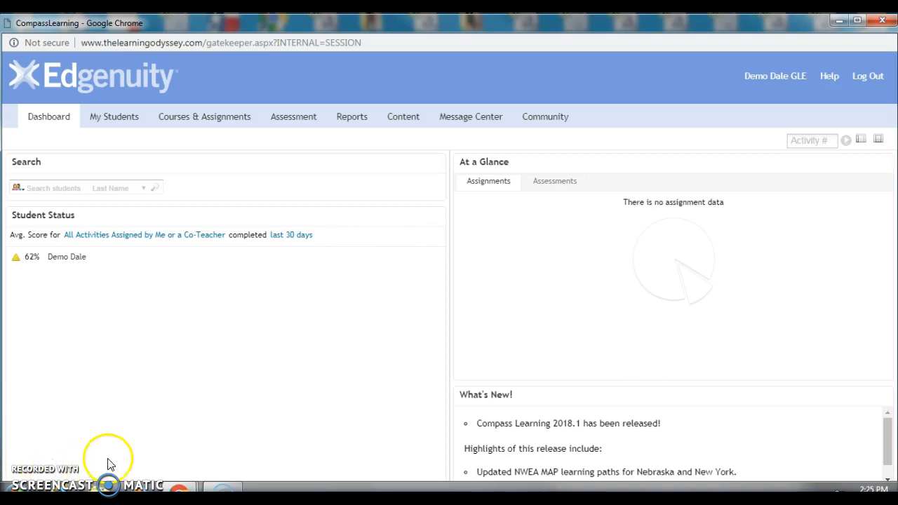
{"action": "mouse_move", "coordinate": [205, 117]}
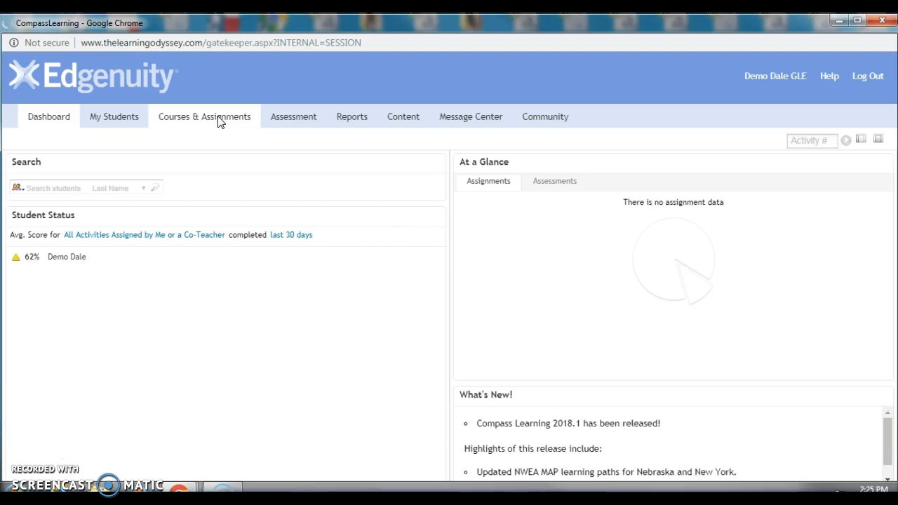
Switch from the dashboard to the Courses & Assignments section.
{"action": "left_click", "coordinate": [204, 117]}
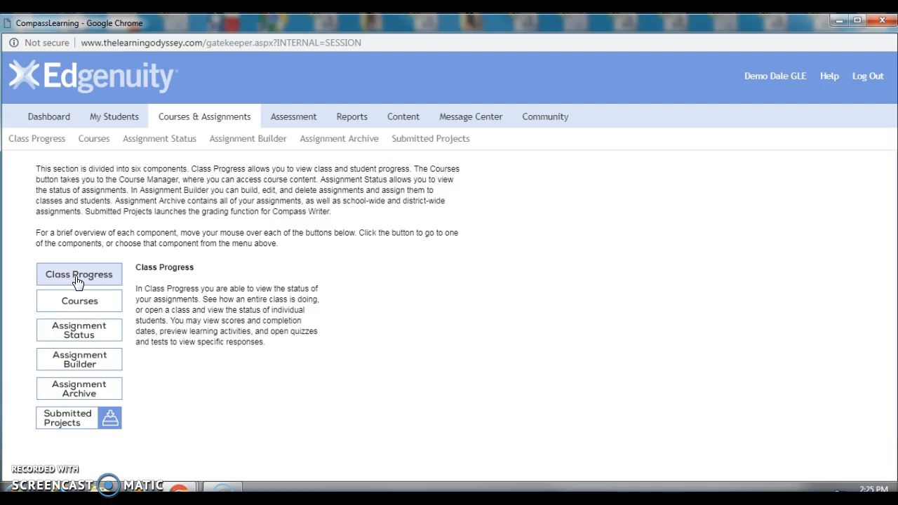
Open Class Progress for DemoDale Class 2 and select the student under the class.
{"action": "left_click", "coordinate": [78, 274]}
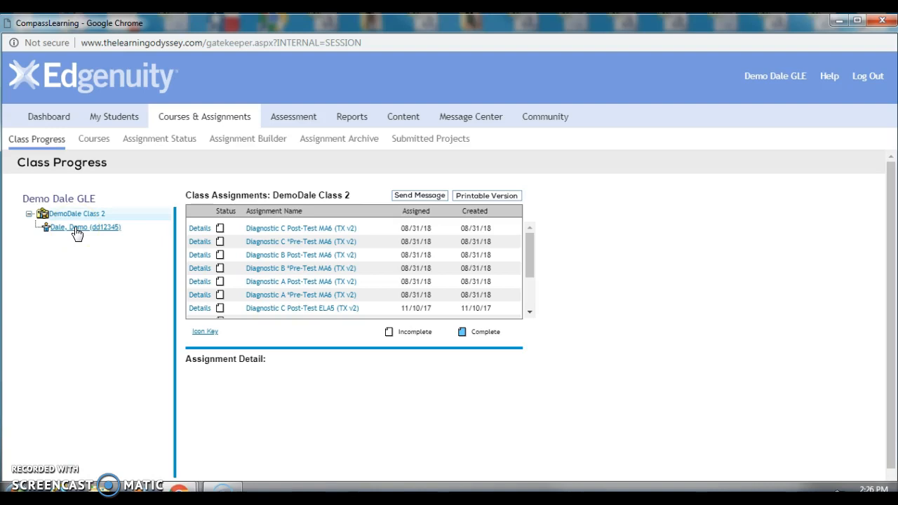
{"action": "mouse_move", "coordinate": [77, 235]}
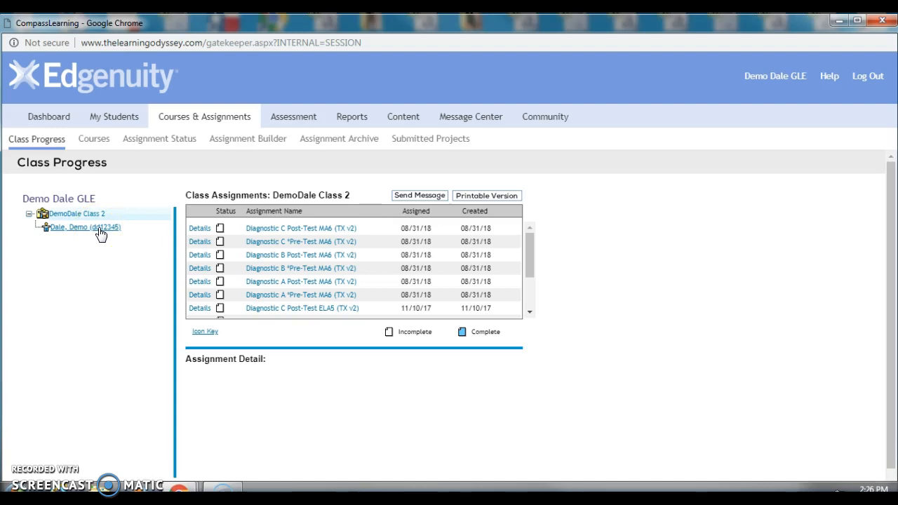
{"action": "left_click", "coordinate": [84, 227]}
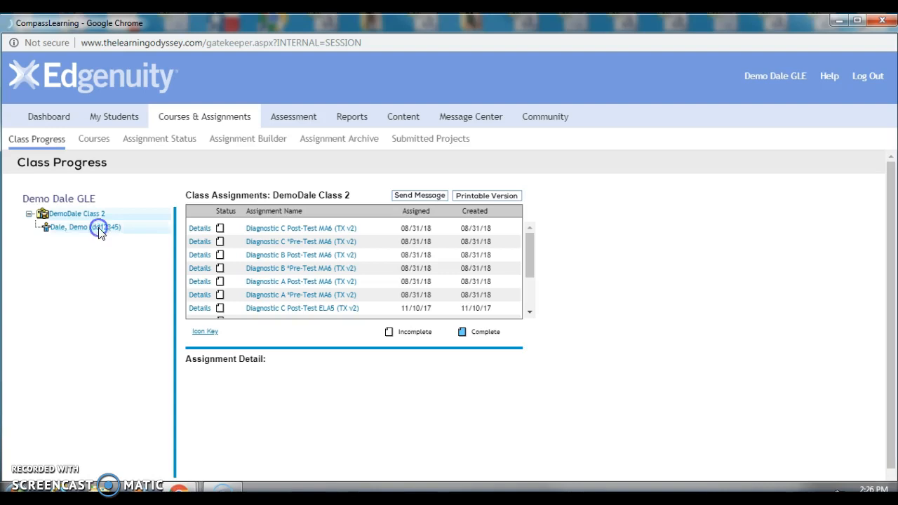
Select the student and open the Diagnostic A *Pre-Test MA6 (TX v2) assignment task list.
{"action": "left_click", "coordinate": [85, 226]}
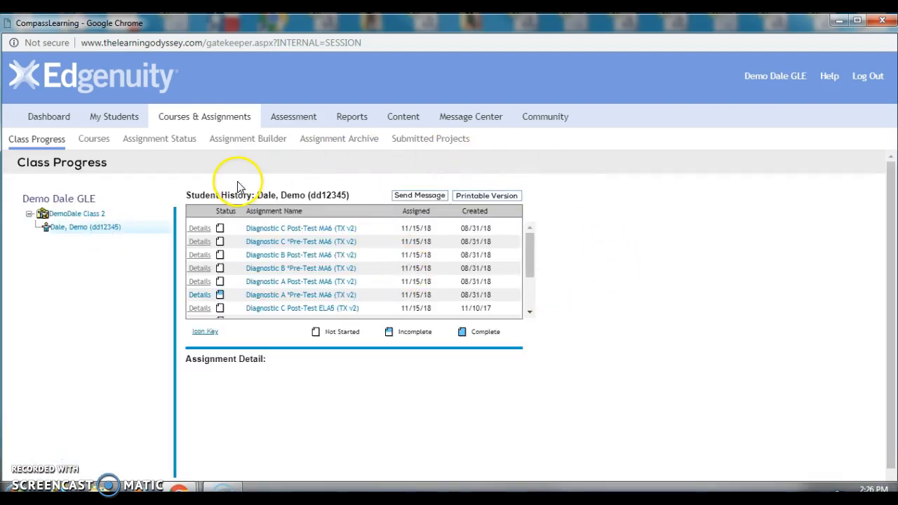
{"action": "mouse_move", "coordinate": [221, 302]}
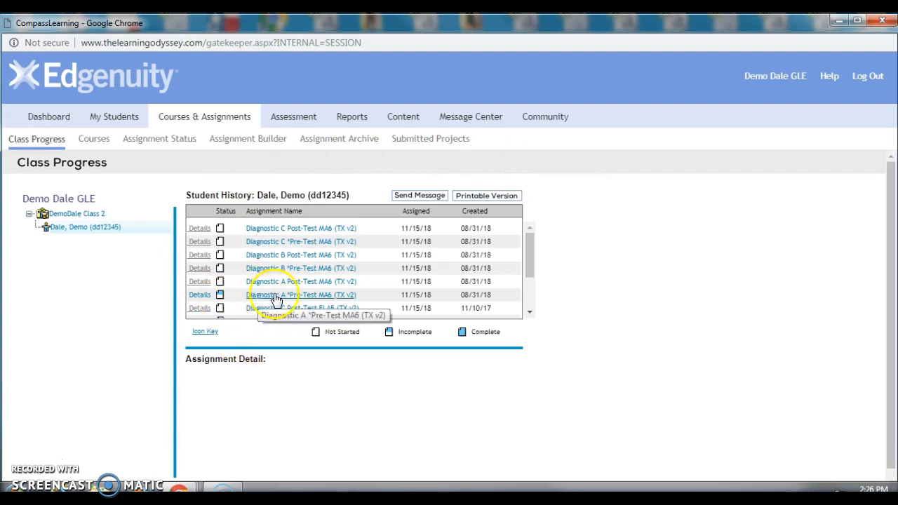
{"action": "mouse_move", "coordinate": [314, 304]}
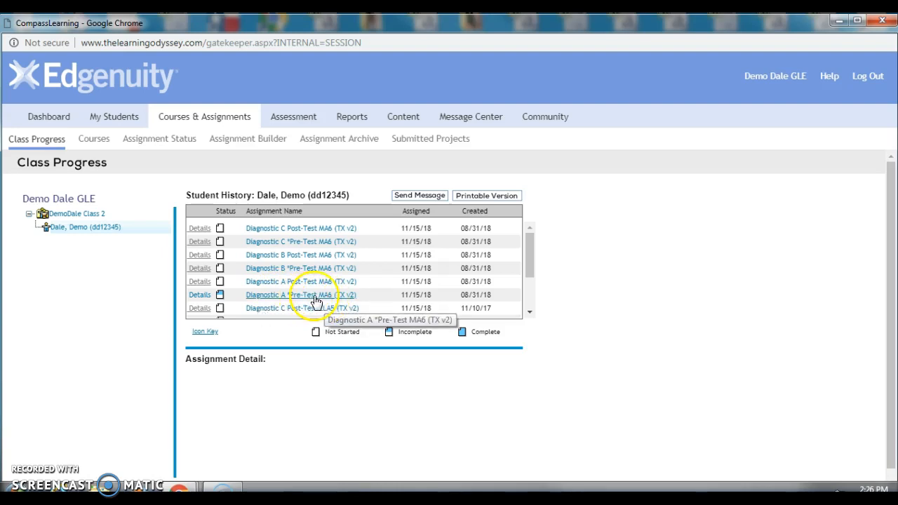
{"action": "left_click", "coordinate": [301, 295]}
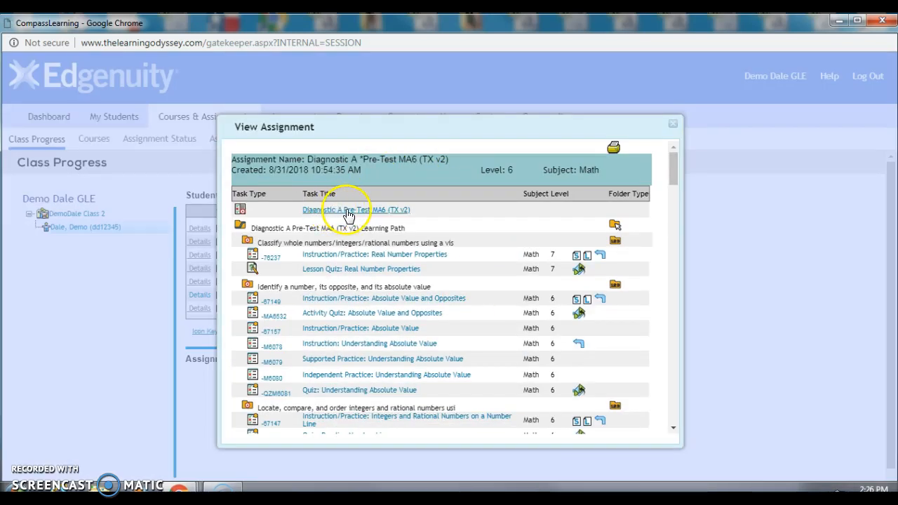
{"action": "left_click", "coordinate": [355, 210]}
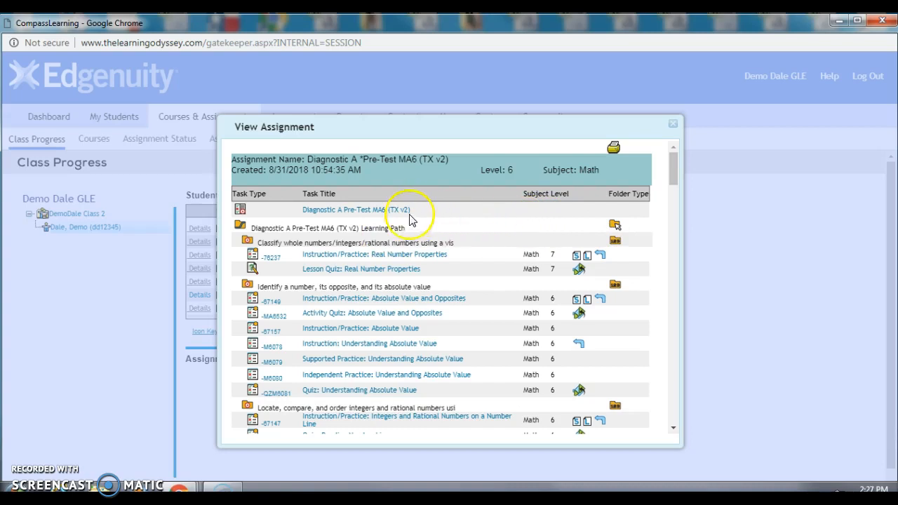
{"action": "mouse_move", "coordinate": [411, 260]}
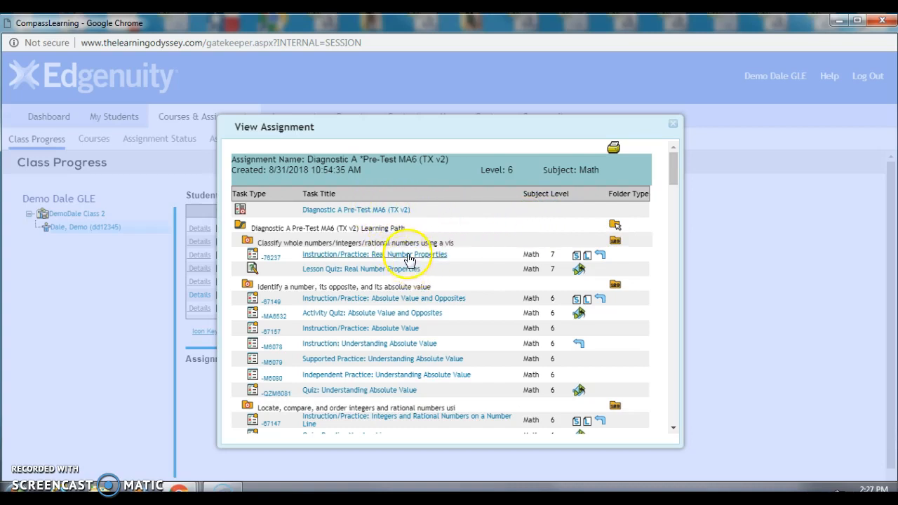
{"action": "mouse_move", "coordinate": [399, 314]}
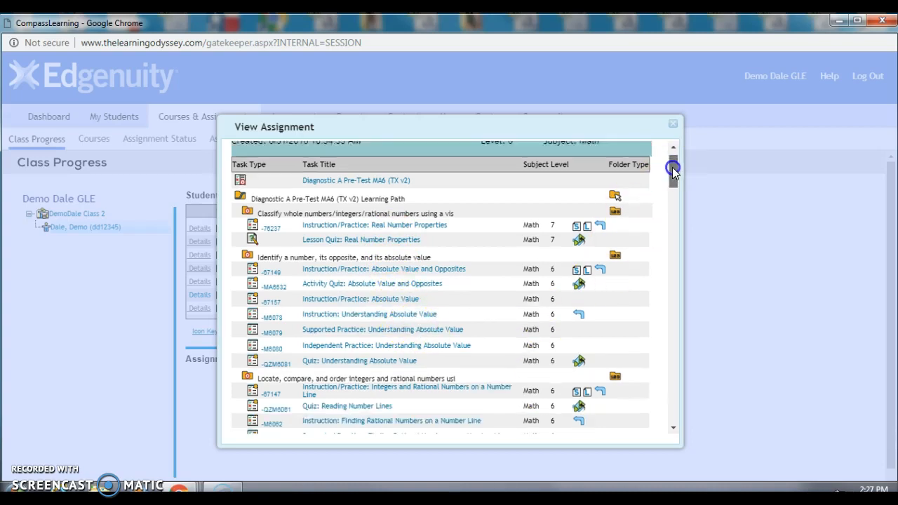
{"action": "scroll", "scroll_direction": "down", "scroll_amount": 3}
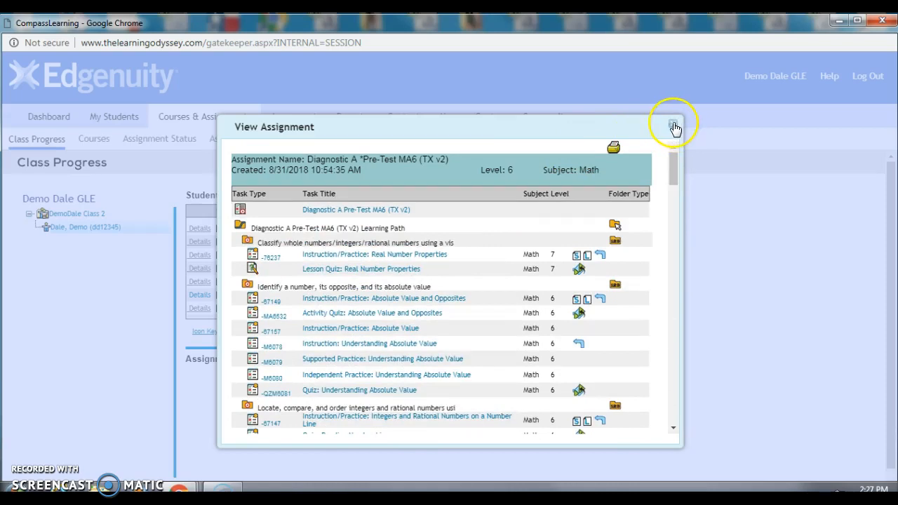
{"action": "left_click", "coordinate": [672, 124]}
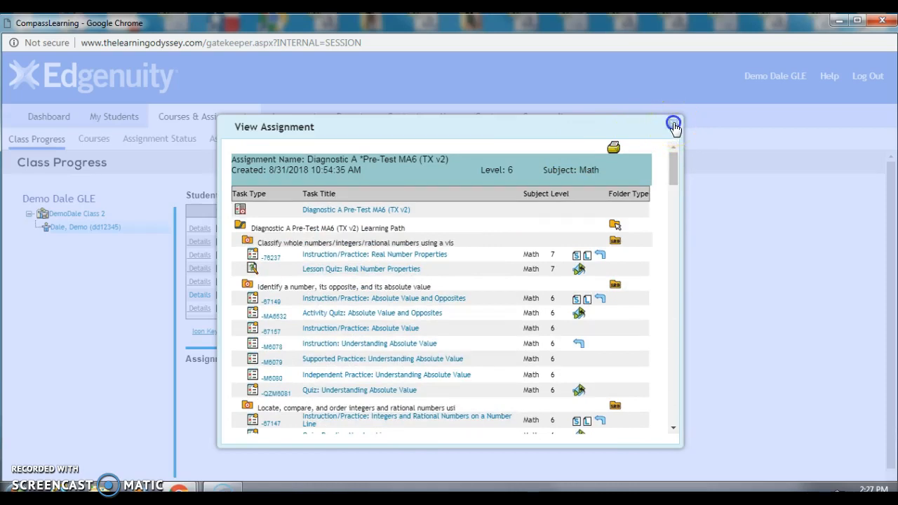
Close View Assignment and show Diagnostic A Pre-Test MA6 details with its 62% score.
{"action": "left_click", "coordinate": [673, 123]}
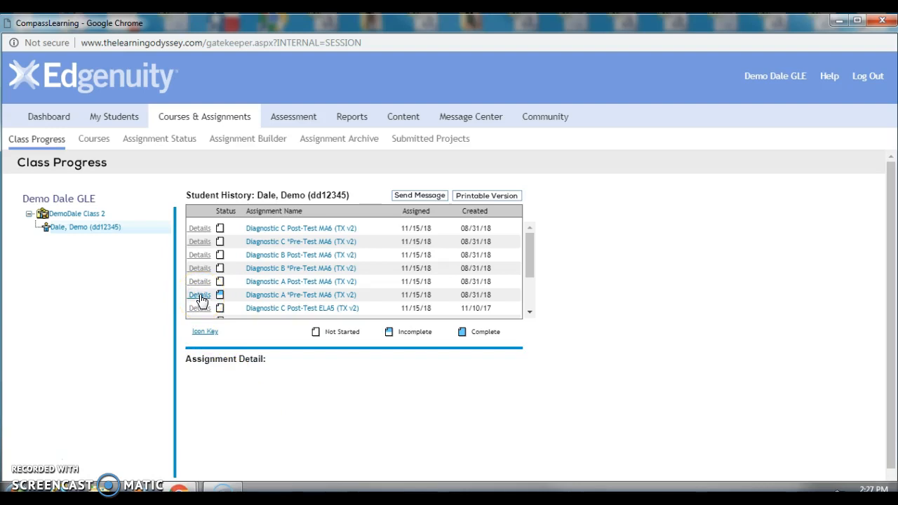
{"action": "left_click", "coordinate": [199, 294]}
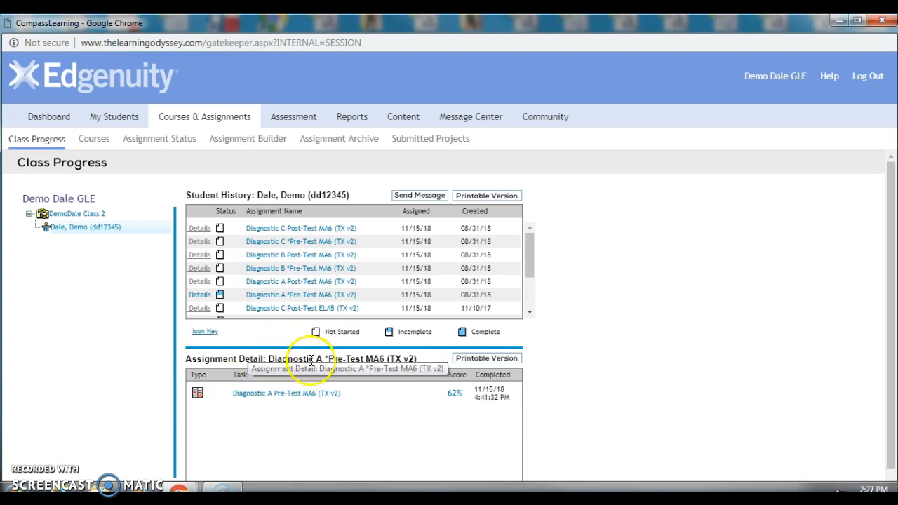
{"action": "mouse_move", "coordinate": [354, 418]}
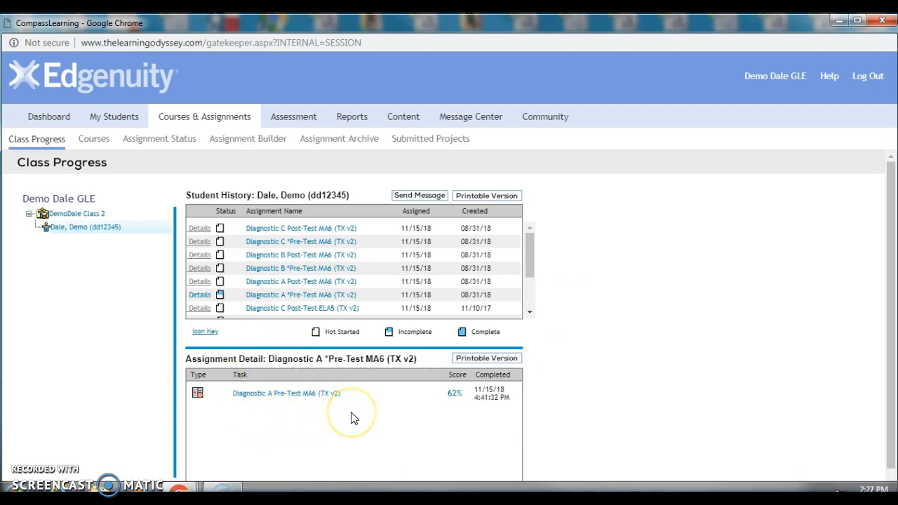
{"action": "mouse_move", "coordinate": [294, 393]}
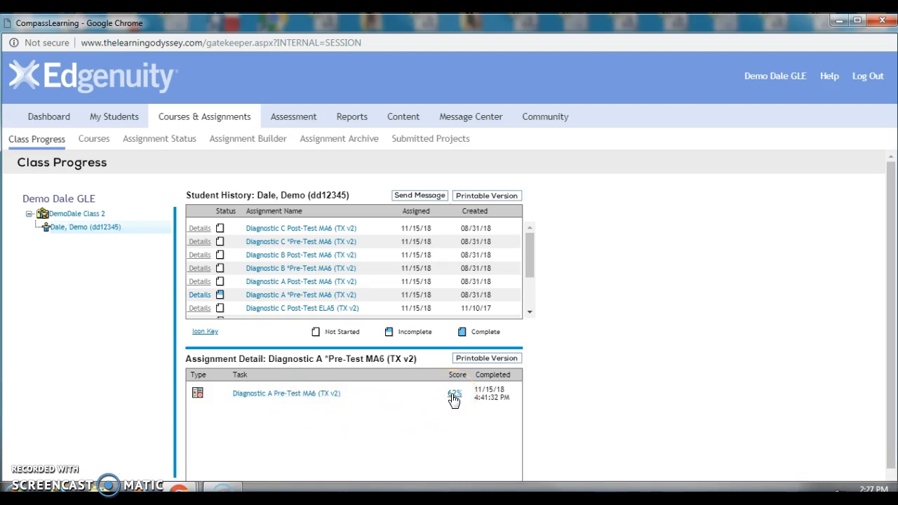
{"action": "left_click", "coordinate": [454, 393]}
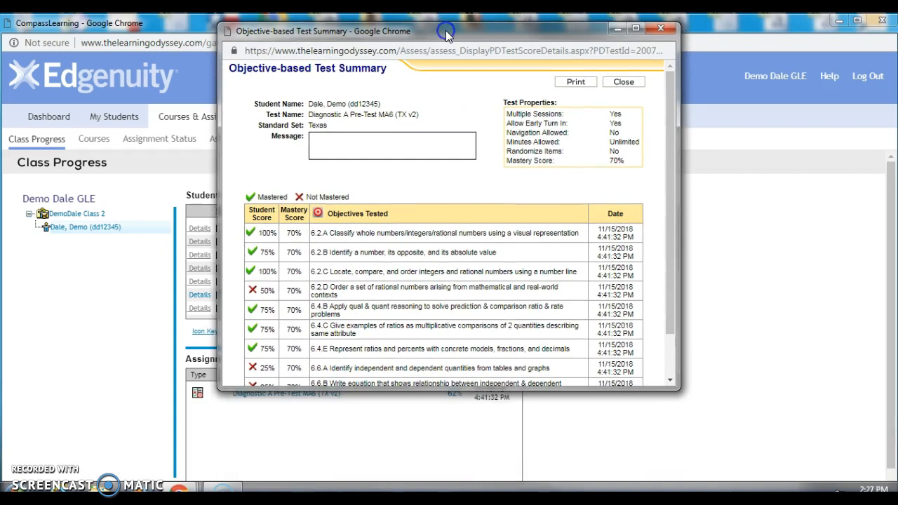
{"action": "mouse_move", "coordinate": [491, 44]}
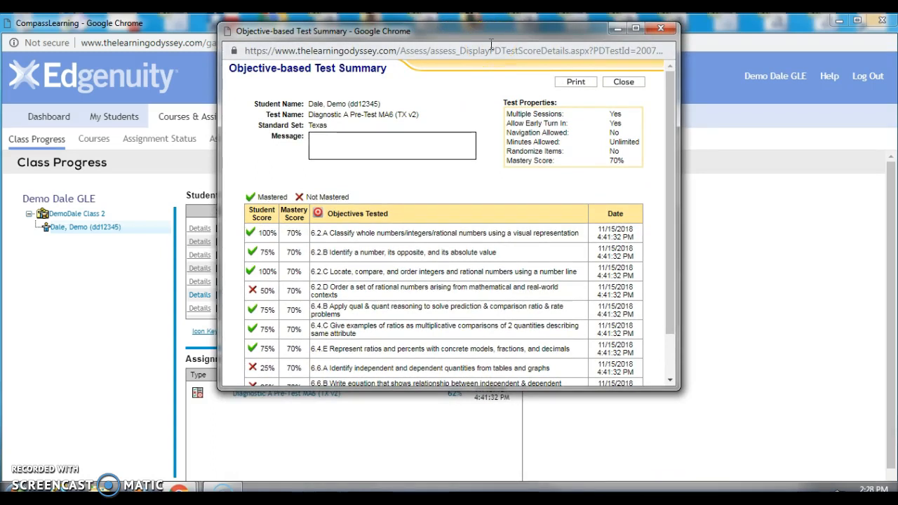
{"action": "mouse_move", "coordinate": [700, 85]}
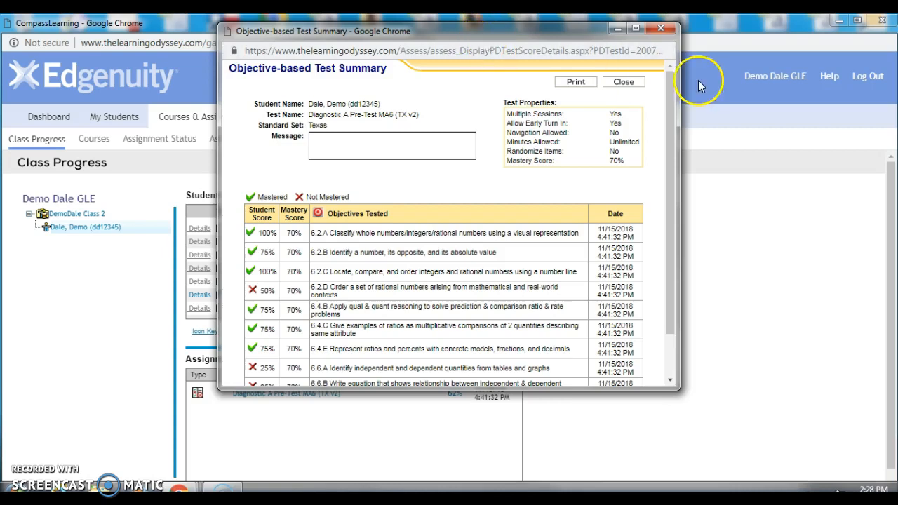
{"action": "mouse_move", "coordinate": [377, 252]}
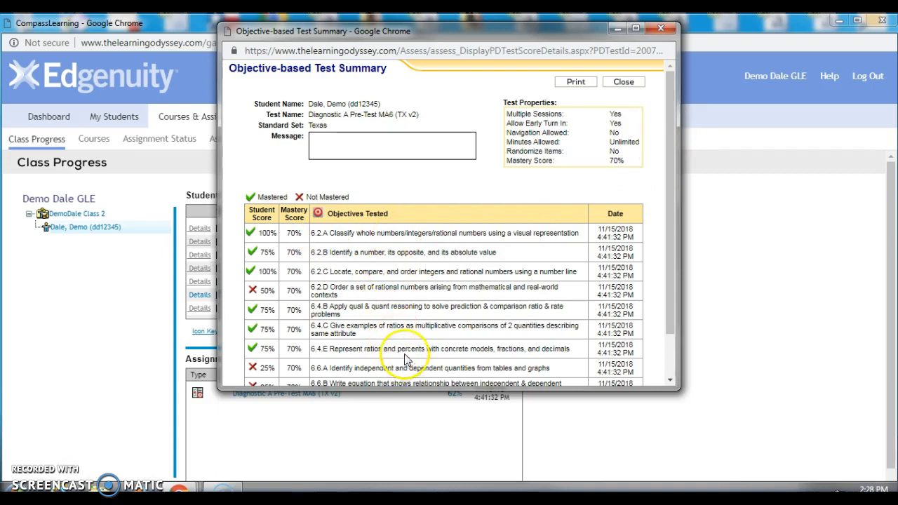
{"action": "scroll", "scroll_direction": "down", "scroll_amount": 3}
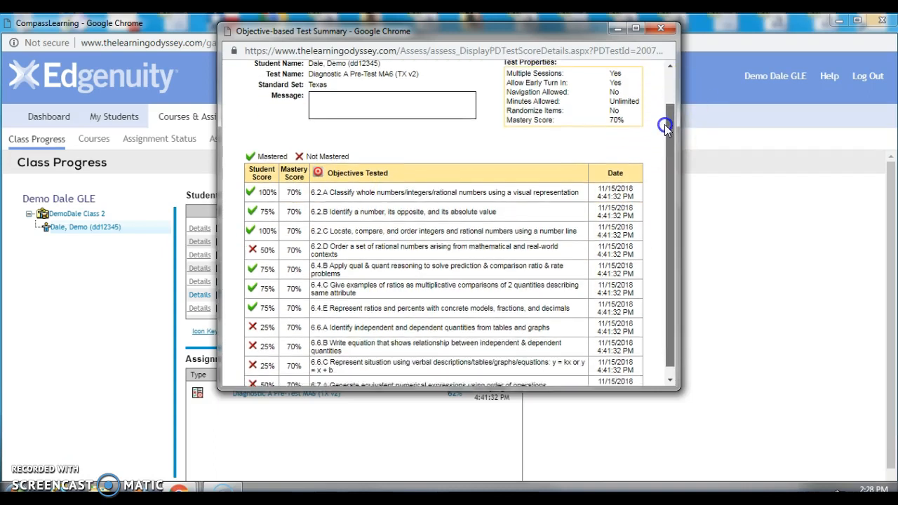
{"action": "scroll", "scroll_direction": "down", "scroll_amount": 3}
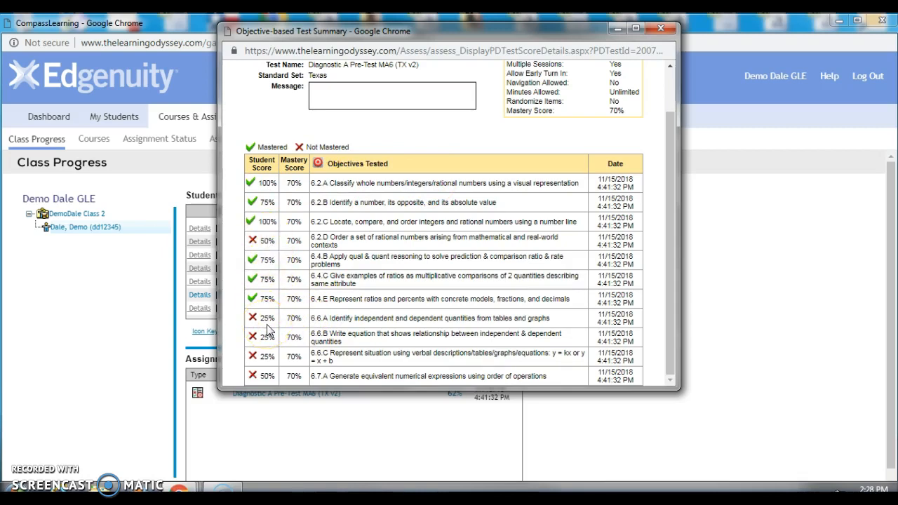
{"action": "mouse_move", "coordinate": [509, 137]}
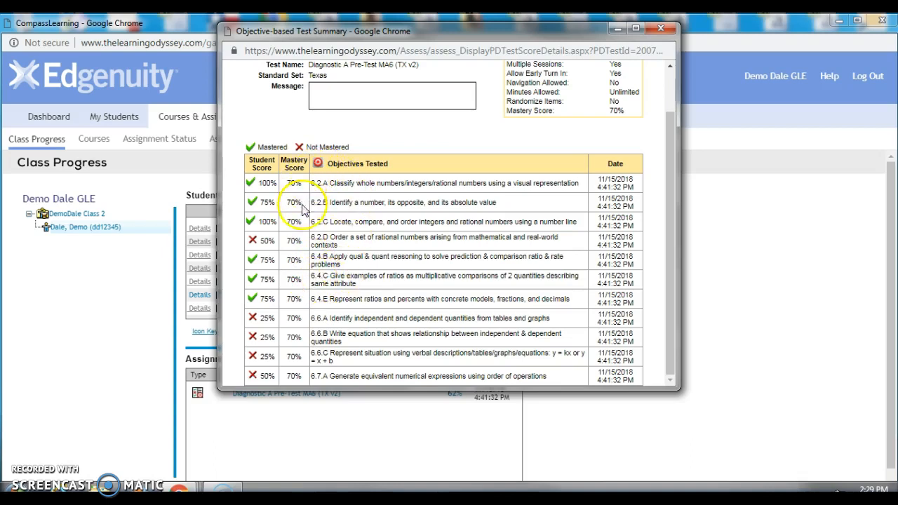
{"action": "mouse_move", "coordinate": [382, 328]}
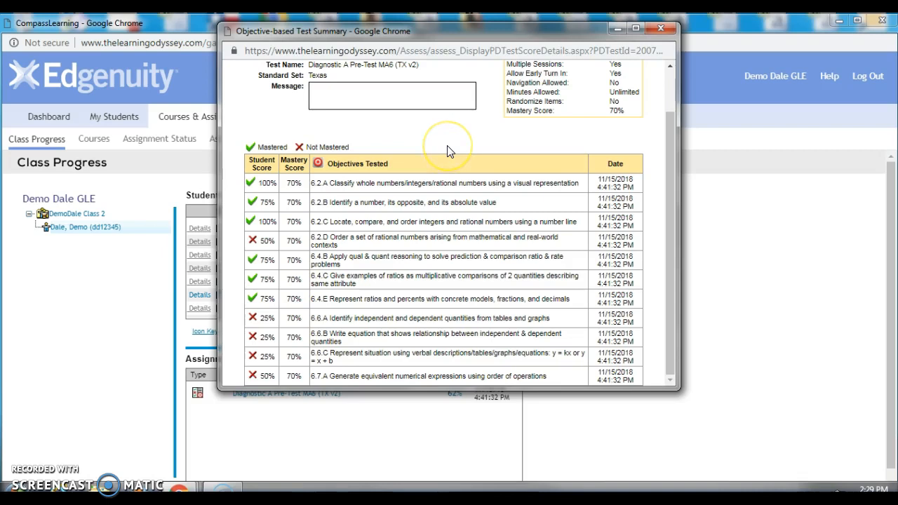
{"action": "mouse_move", "coordinate": [441, 139]}
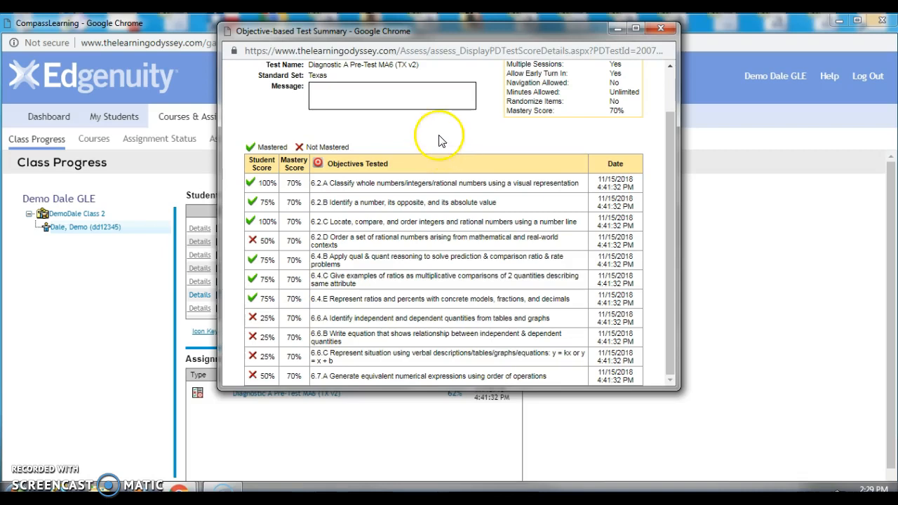
{"action": "mouse_move", "coordinate": [322, 203]}
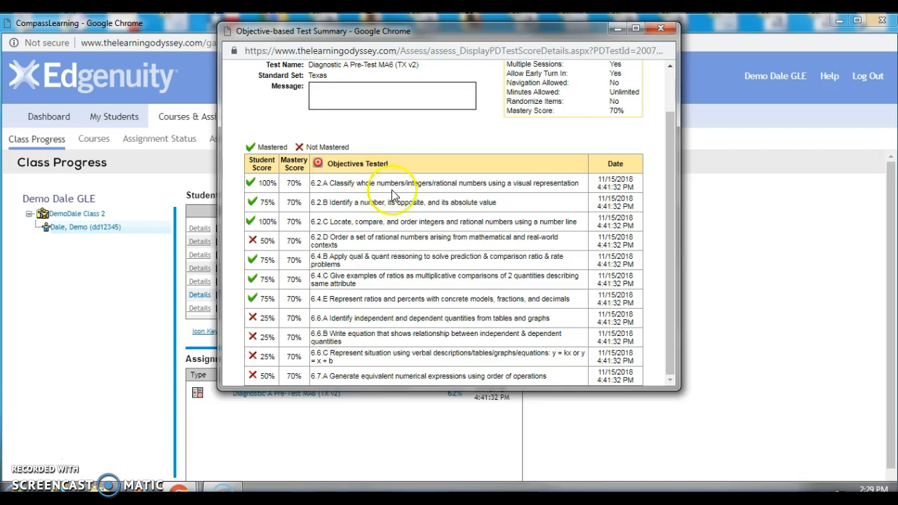
{"action": "mouse_move", "coordinate": [483, 236]}
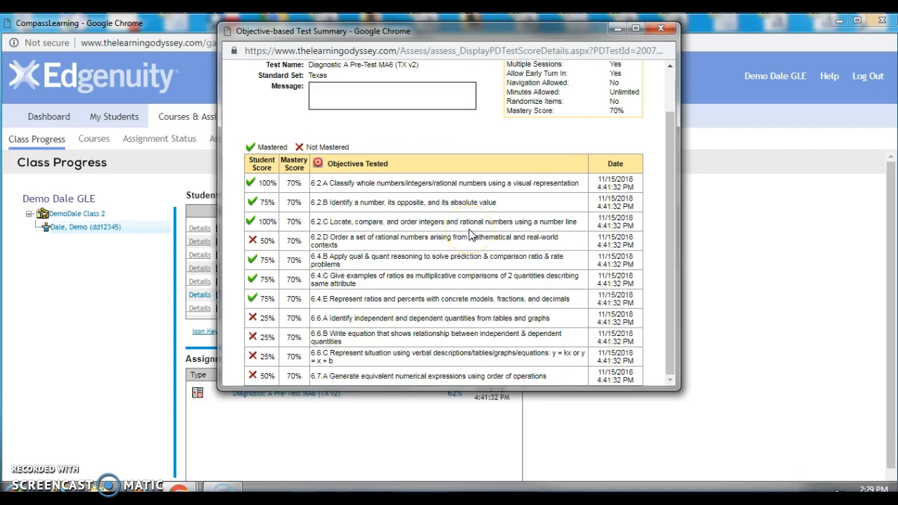
{"action": "mouse_move", "coordinate": [439, 165]}
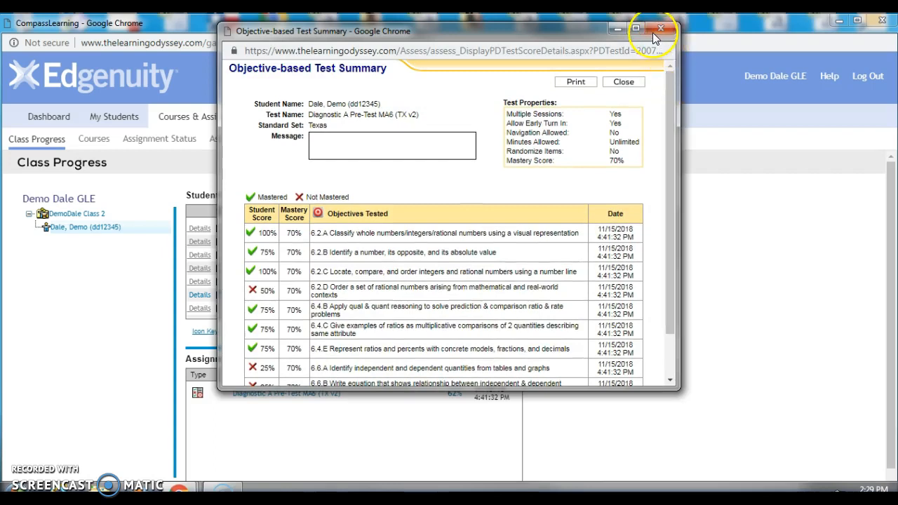
Close the test summary and return via Dashboard and Courses & Assignments to Class Progress.
{"action": "left_click", "coordinate": [660, 29]}
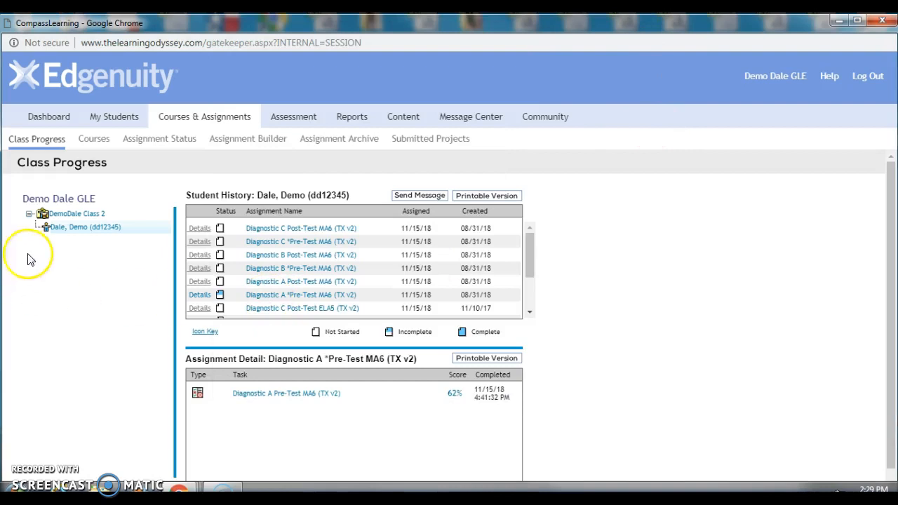
{"action": "mouse_move", "coordinate": [175, 115]}
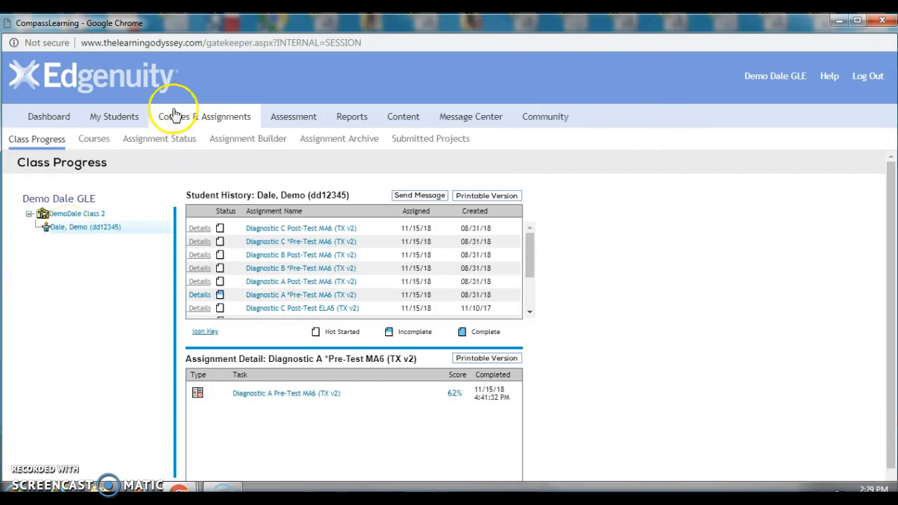
{"action": "left_click", "coordinate": [49, 116]}
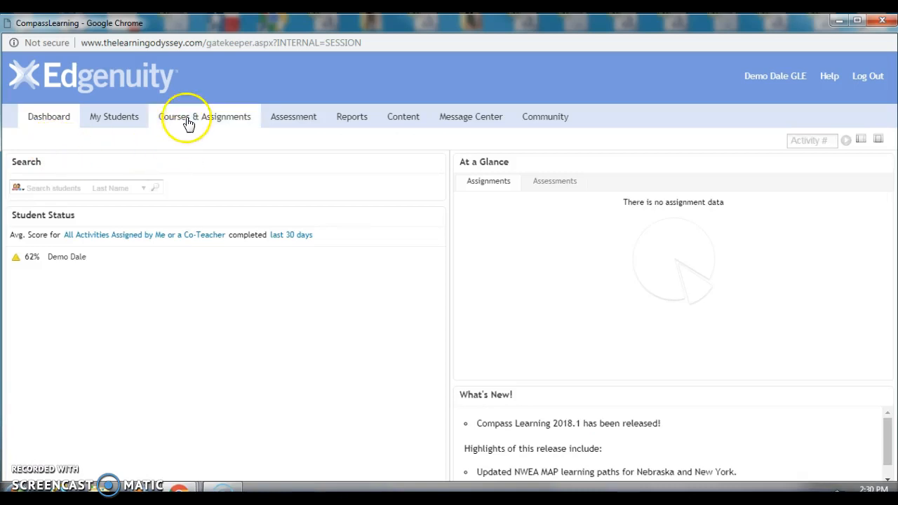
{"action": "left_click", "coordinate": [204, 117]}
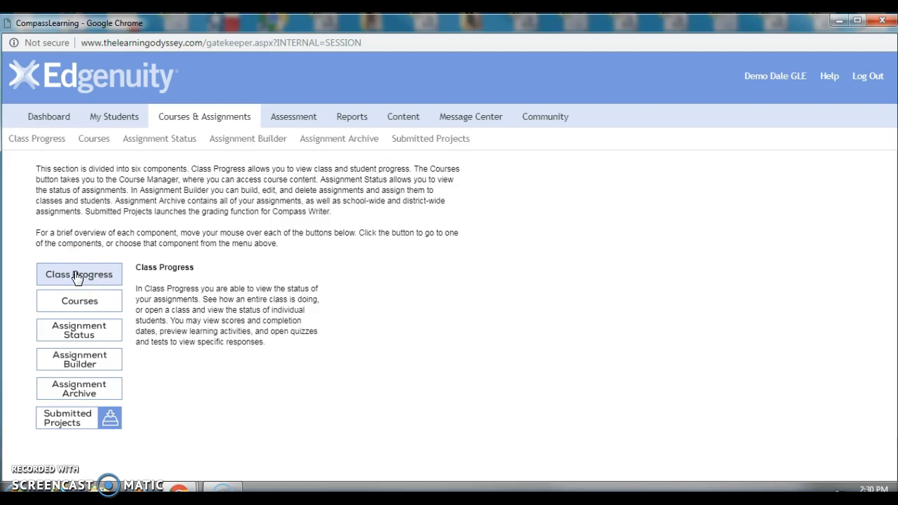
{"action": "left_click", "coordinate": [78, 275]}
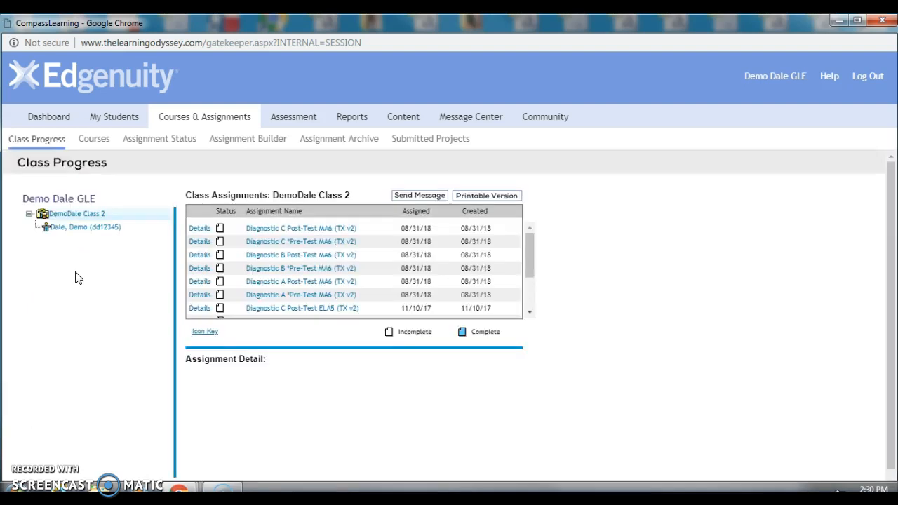
Show the student's history and the Diagnostic A Pre-Test MA6 detail at 62%.
{"action": "left_click", "coordinate": [84, 226]}
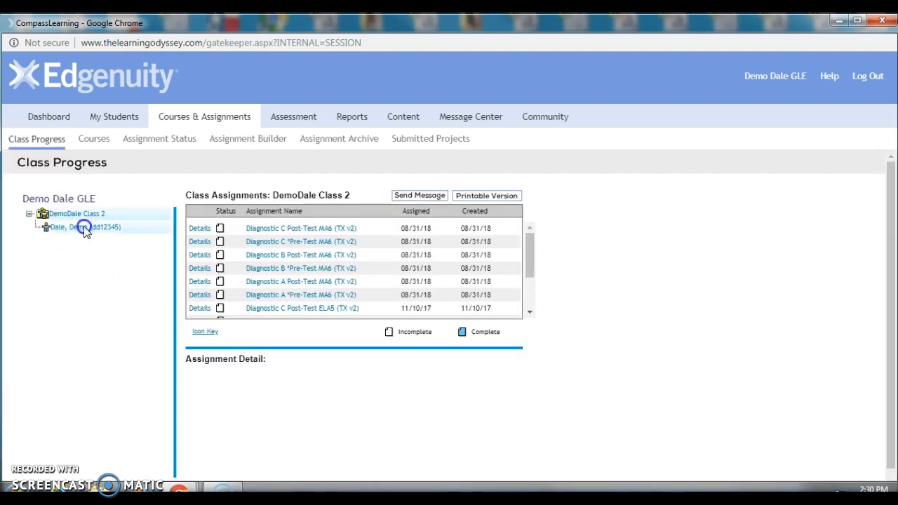
{"action": "left_click", "coordinate": [84, 226]}
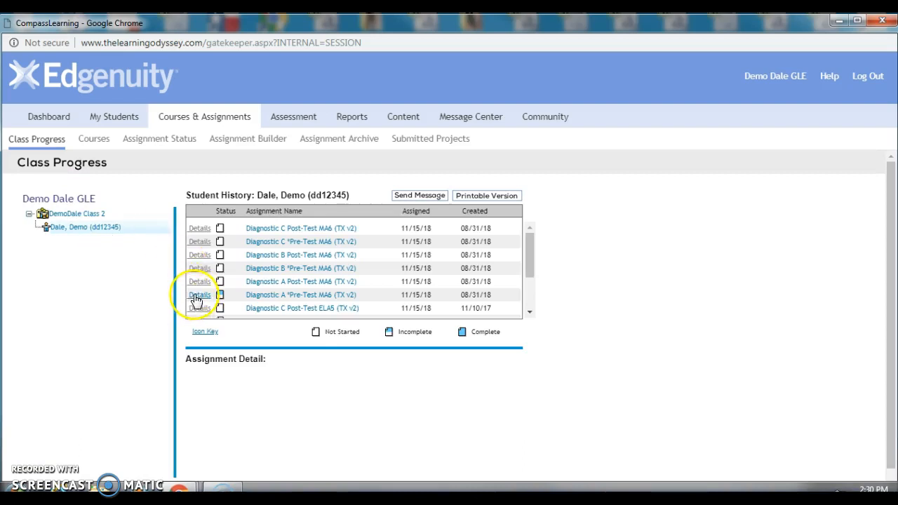
{"action": "left_click", "coordinate": [199, 295]}
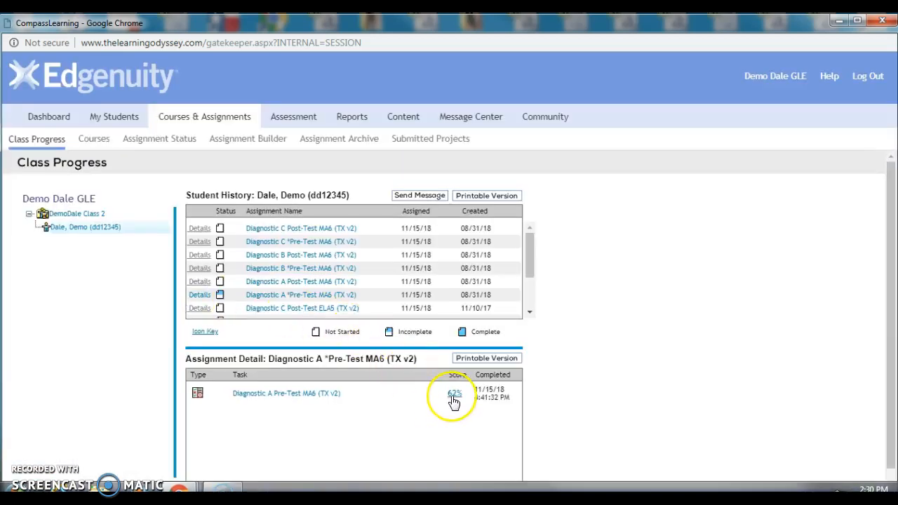
Open the 62% Objective-based Test Summary and scroll down to more unmastered objectives.
{"action": "left_click", "coordinate": [454, 393]}
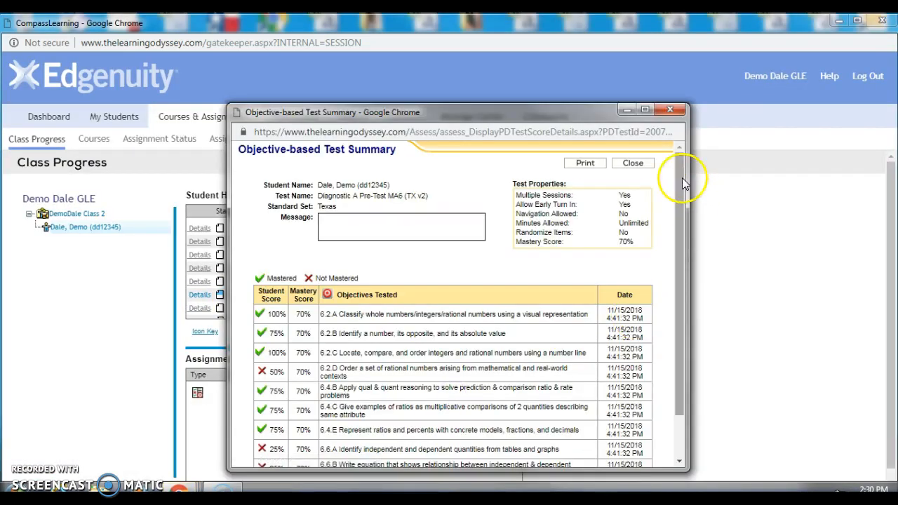
{"action": "scroll", "scroll_direction": "down", "scroll_amount": 3}
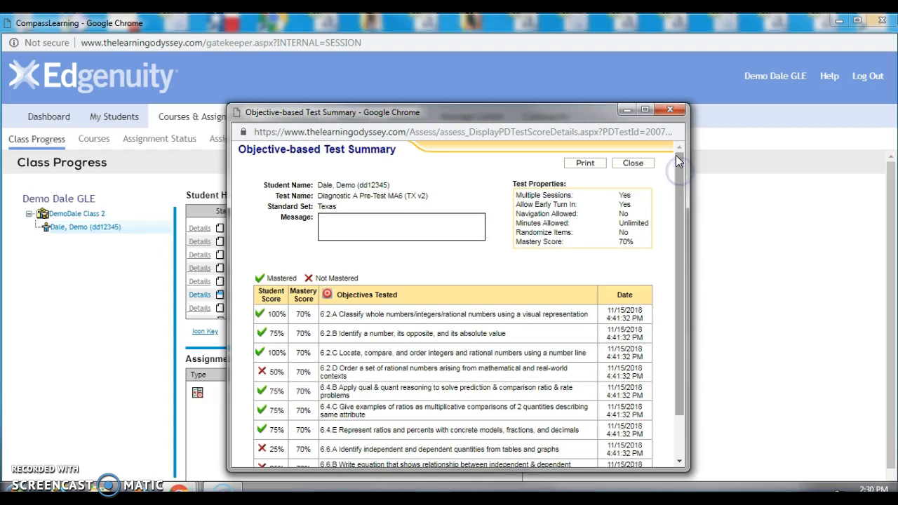
{"action": "scroll", "scroll_direction": "down", "scroll_amount": 3}
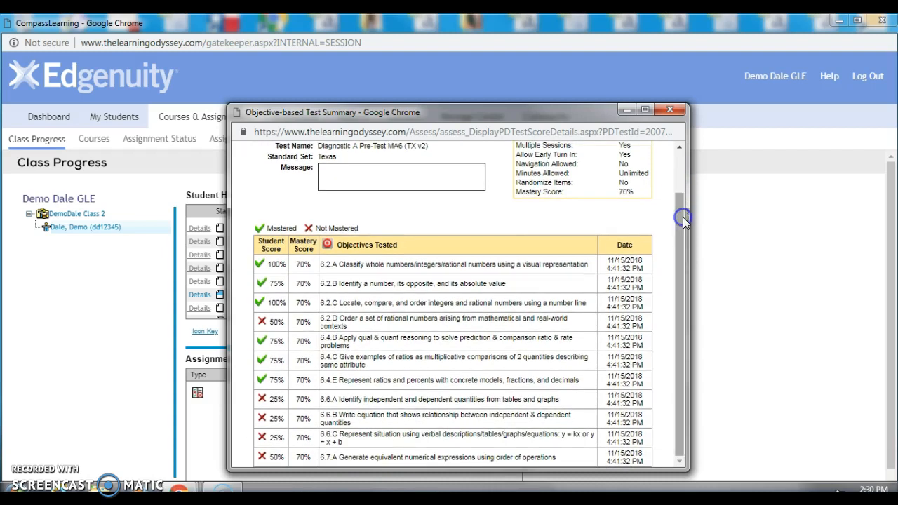